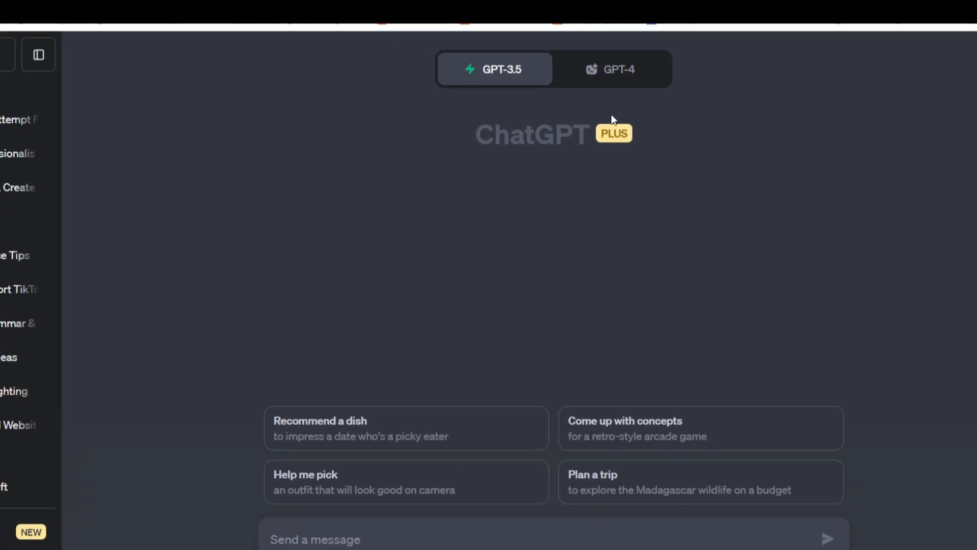
Switch the new chat to GPT-4 in Advanced Data Analysis (Beta) mode
click(611, 69)
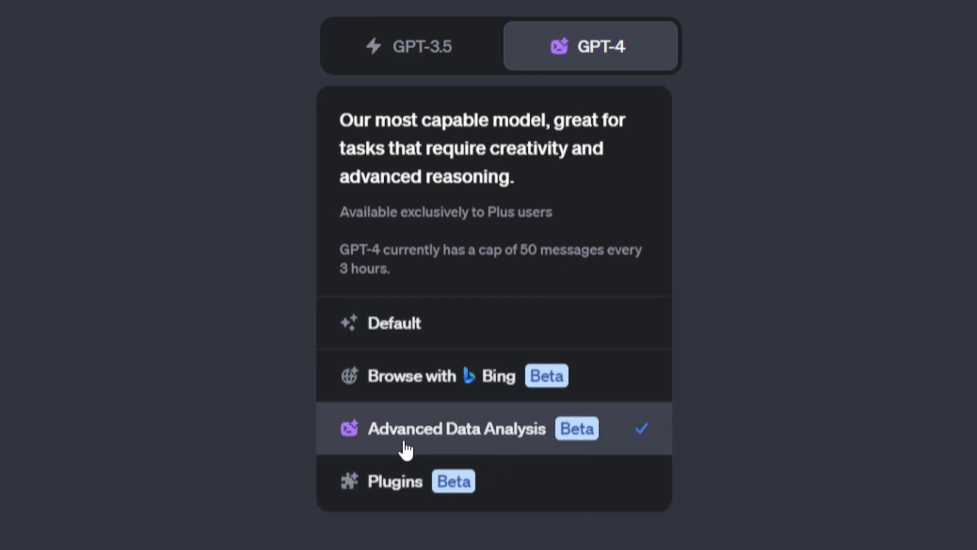
mouse_move(592, 444)
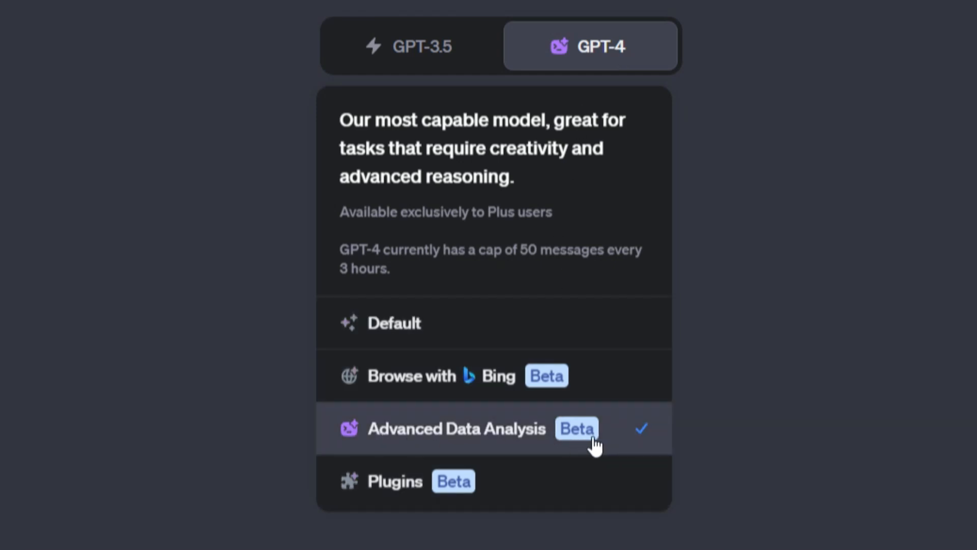
click(456, 428)
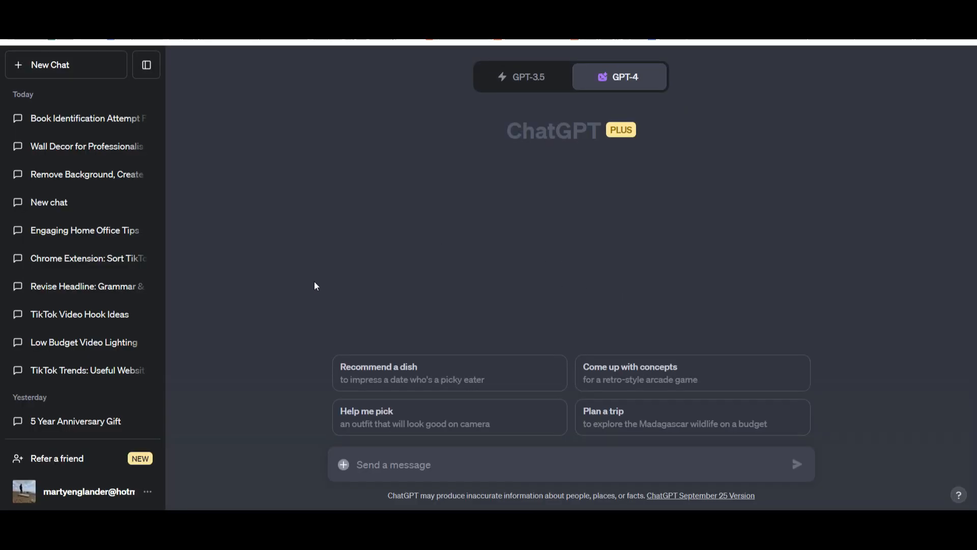
mouse_move(342, 465)
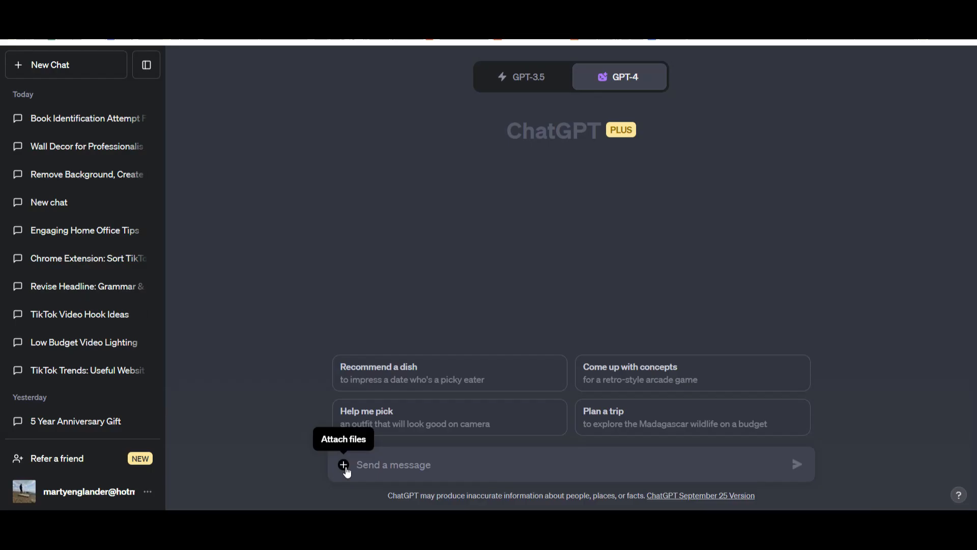
Upload the selfie and ask 'Make this picture black and white', getting original and grayscale versions back
click(343, 464)
text(Make this picture black and white)
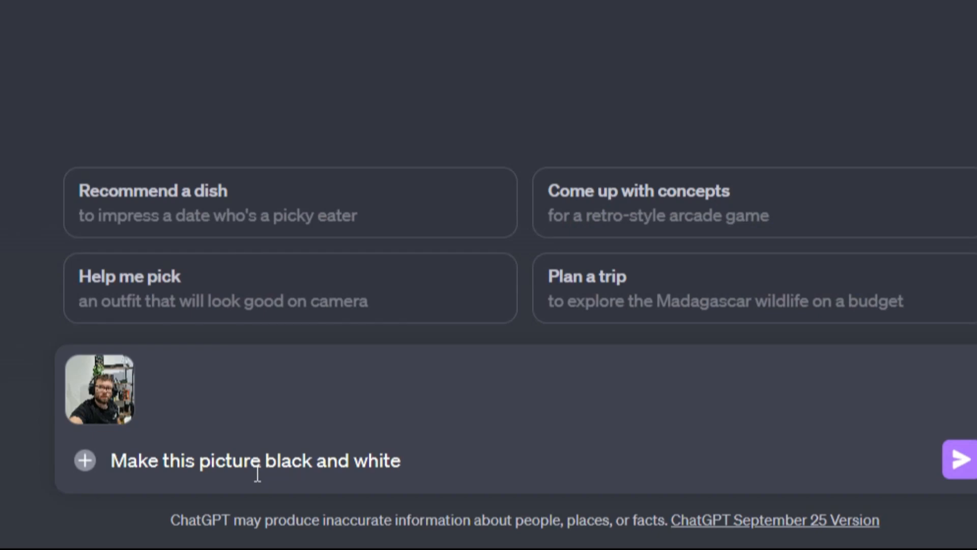
click(962, 459)
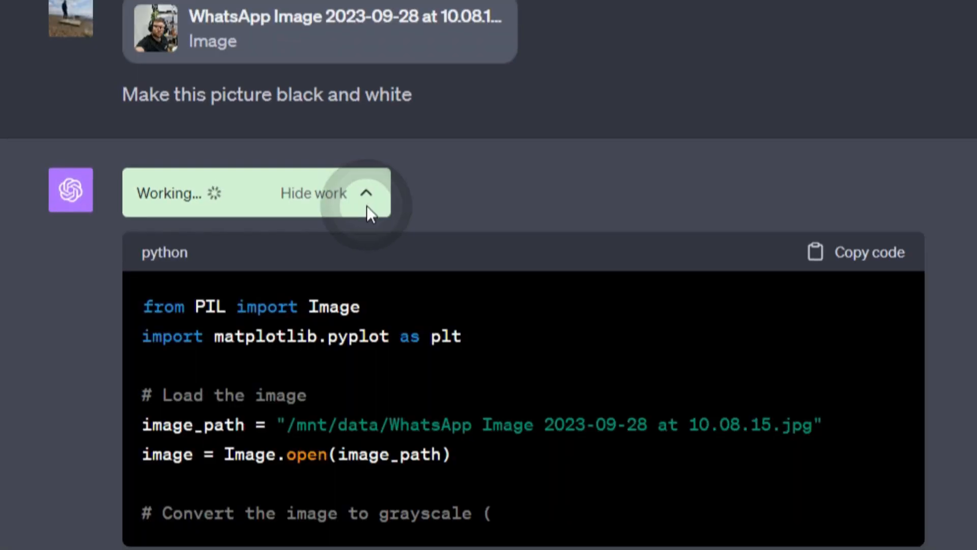
scroll(down, 3)
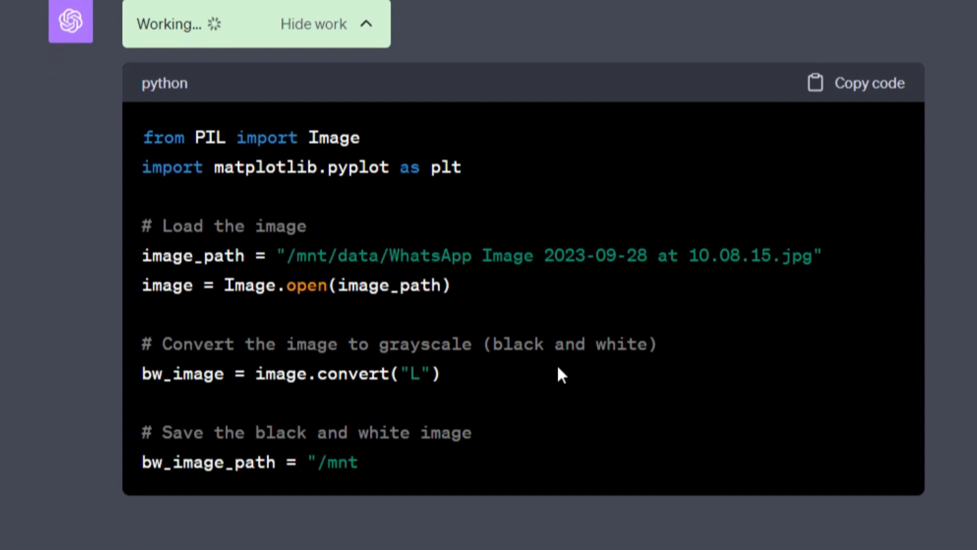
scroll(down, 3)
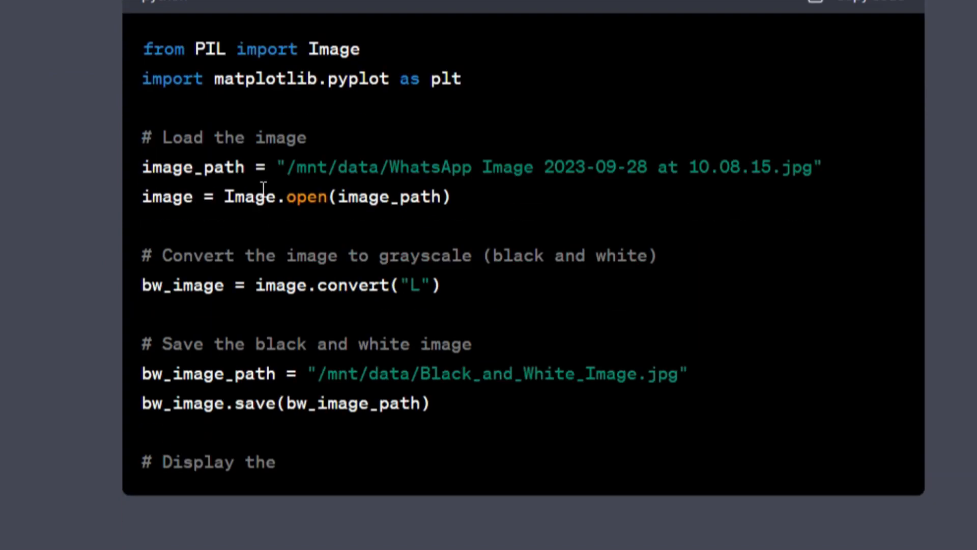
text(original and black)
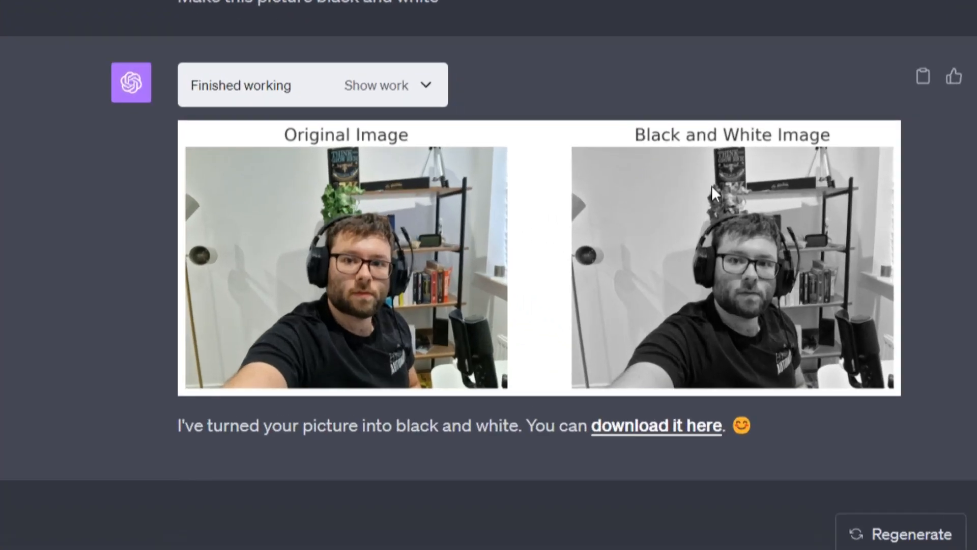
mouse_move(687, 445)
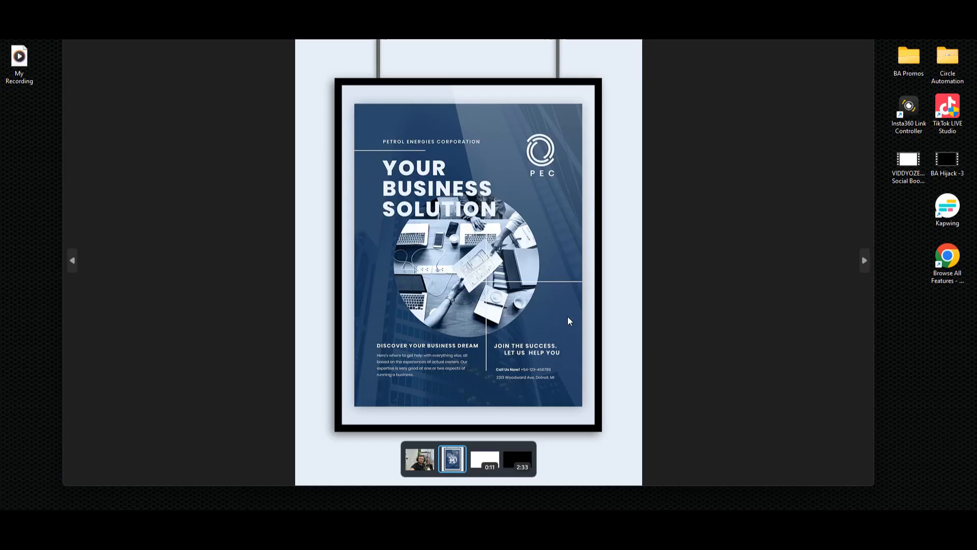
mouse_move(476, 195)
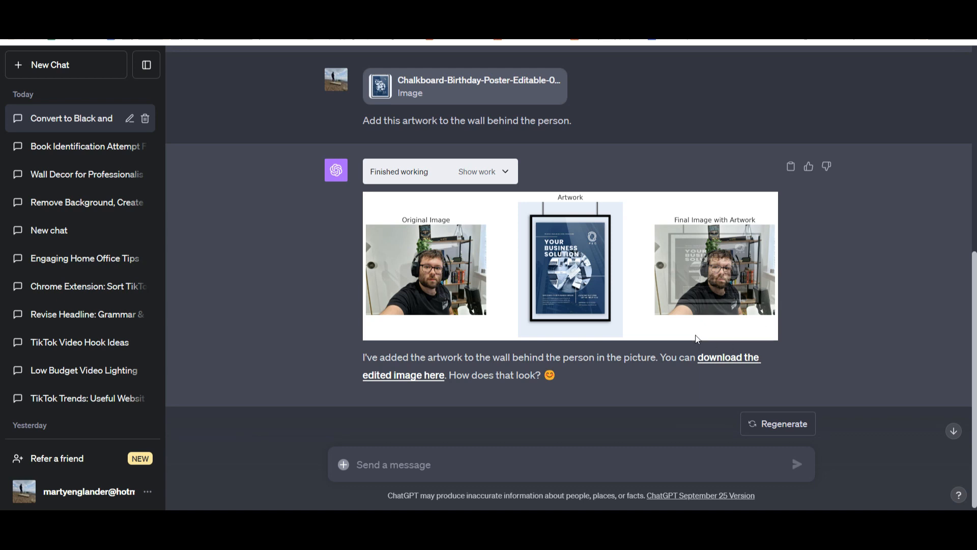
mouse_move(679, 265)
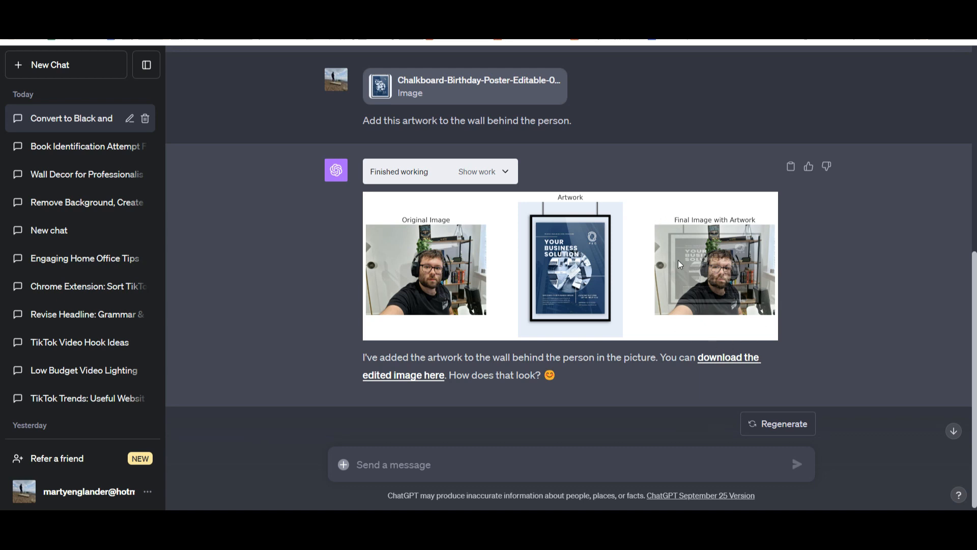
mouse_move(713, 309)
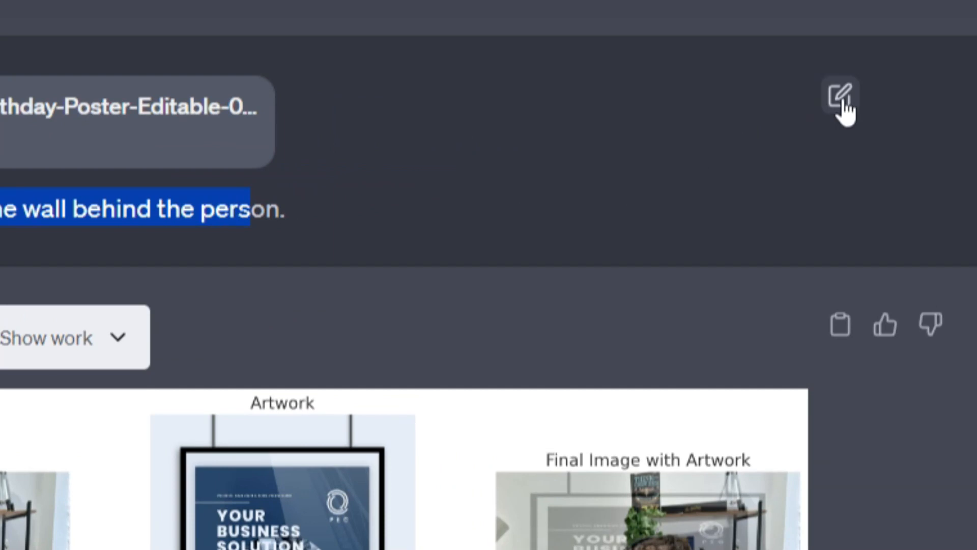
Revise the artwork request: place it in the empty space to the left, not overlapping the lamp or person
click(841, 95)
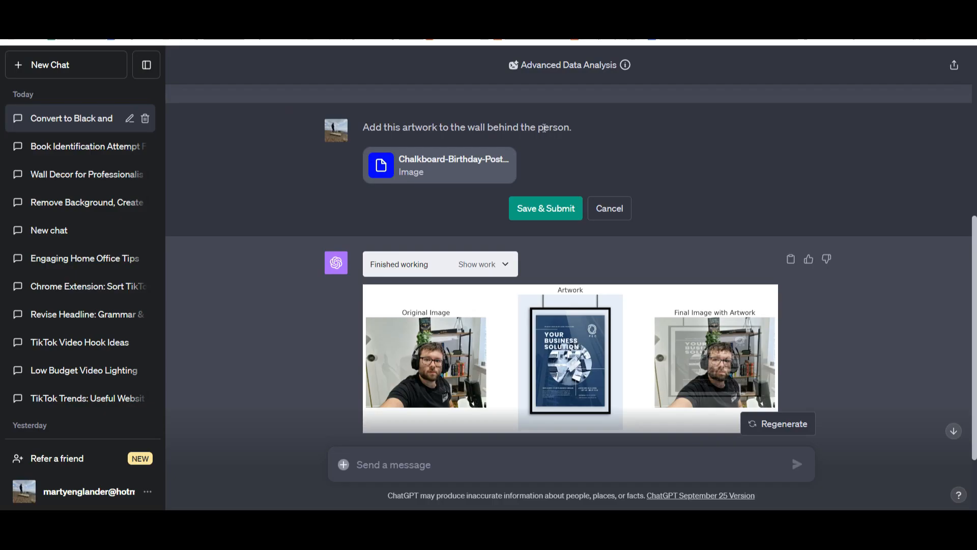
text(Place it in the empty space to the left. It should not overlap the lamp or the person. make it smaller to fit the empty space.)
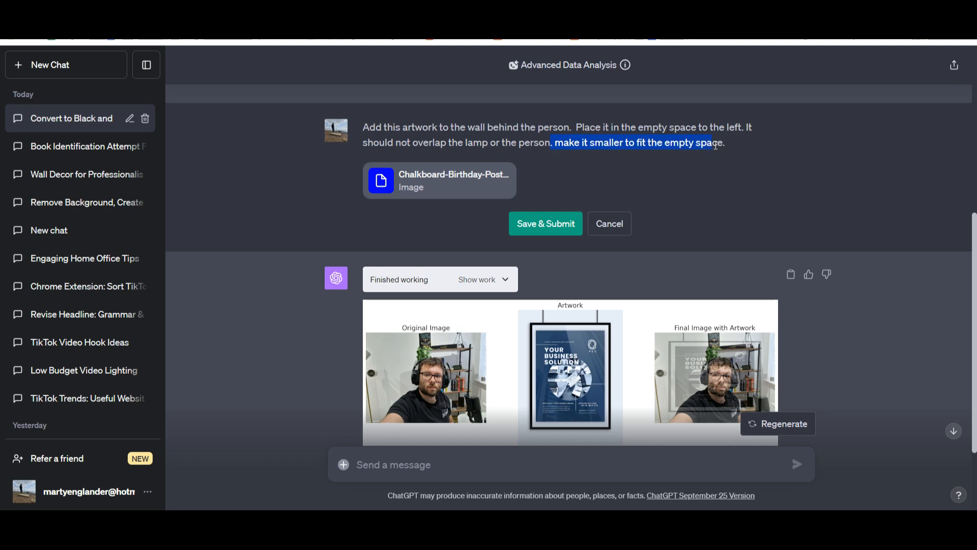
click(544, 223)
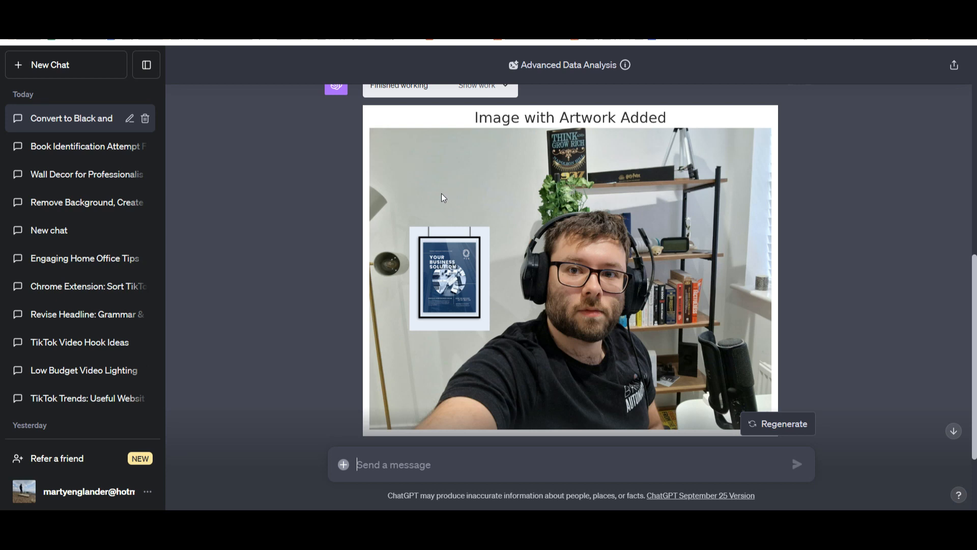
click(393, 464)
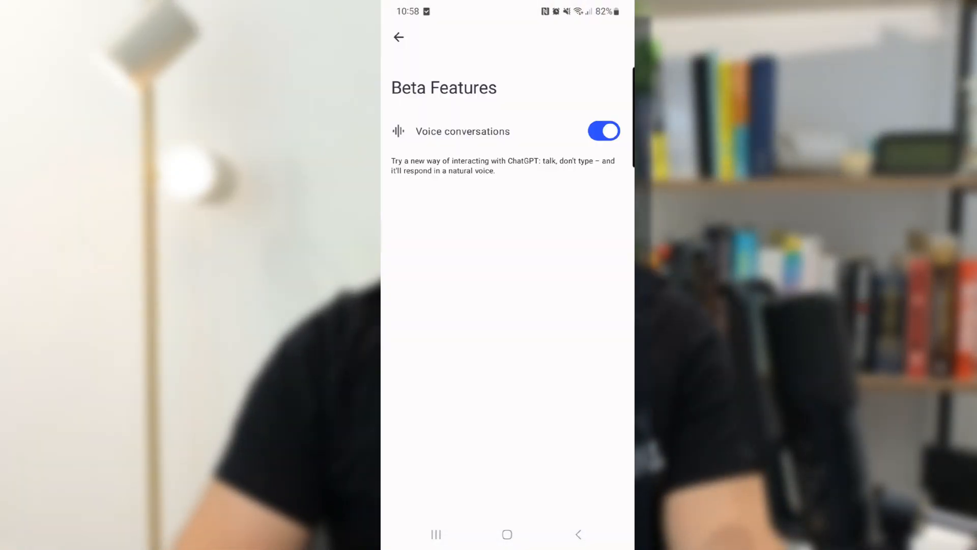
Toggle Voice conversations off and on in Beta Features to reach the voice chooser with Sky selected
click(603, 132)
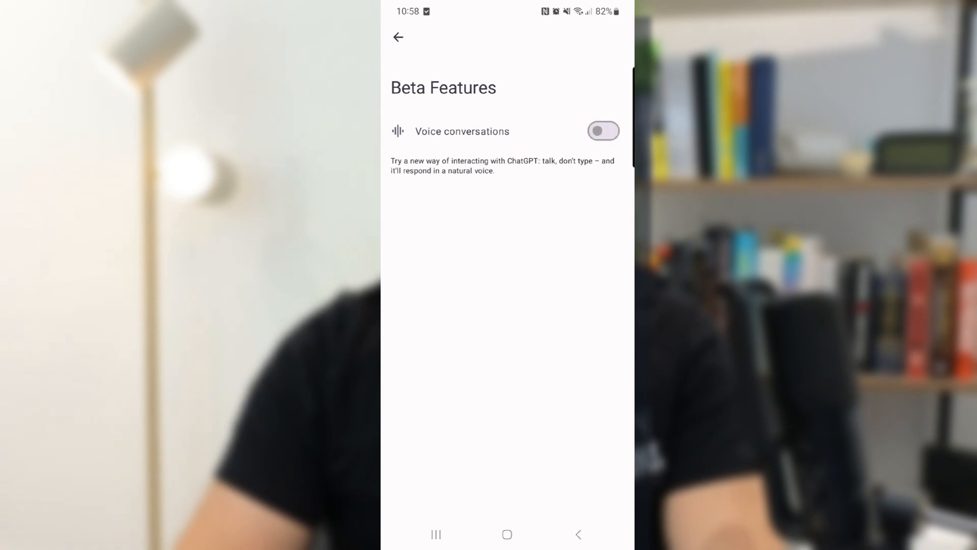
click(398, 37)
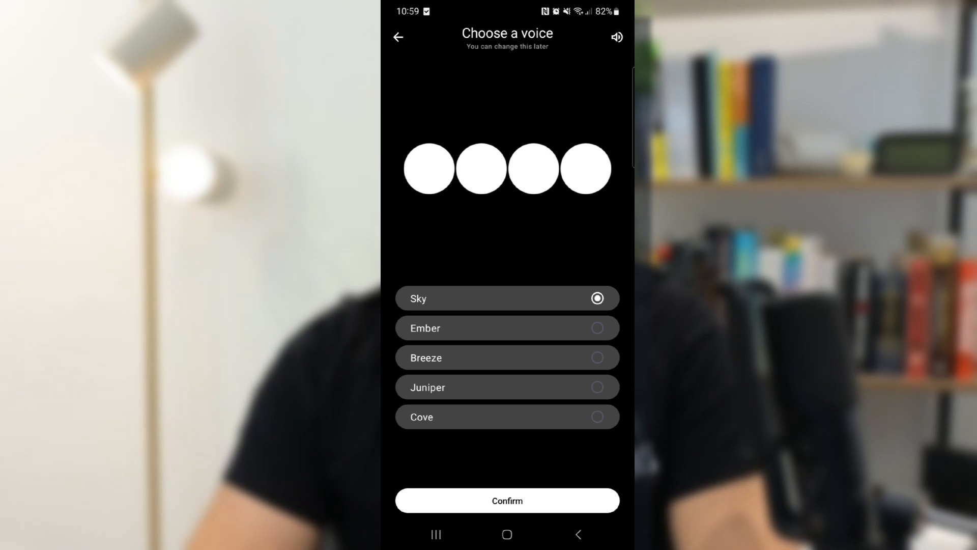
Confirm Sky as the voice and hold a spoken conversation with ChatGPT
click(507, 500)
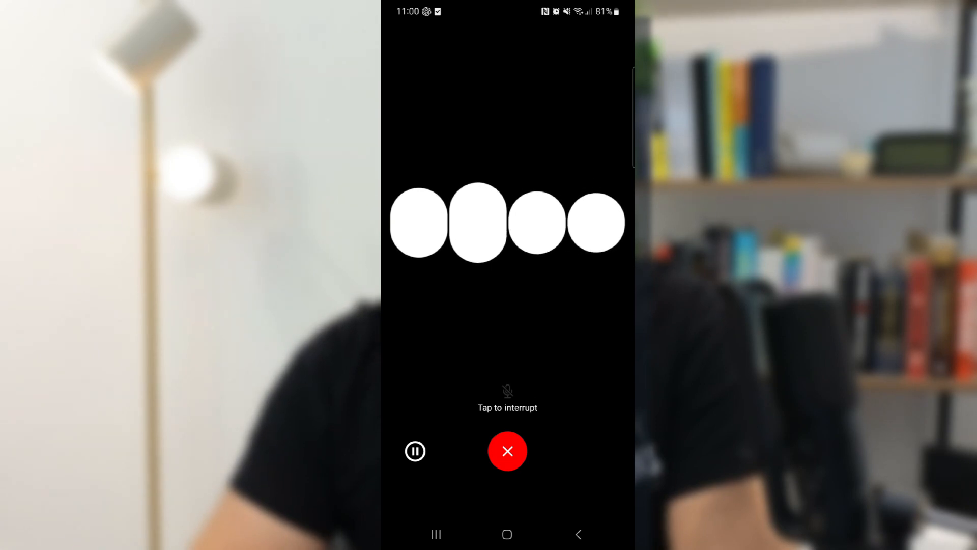
click(507, 451)
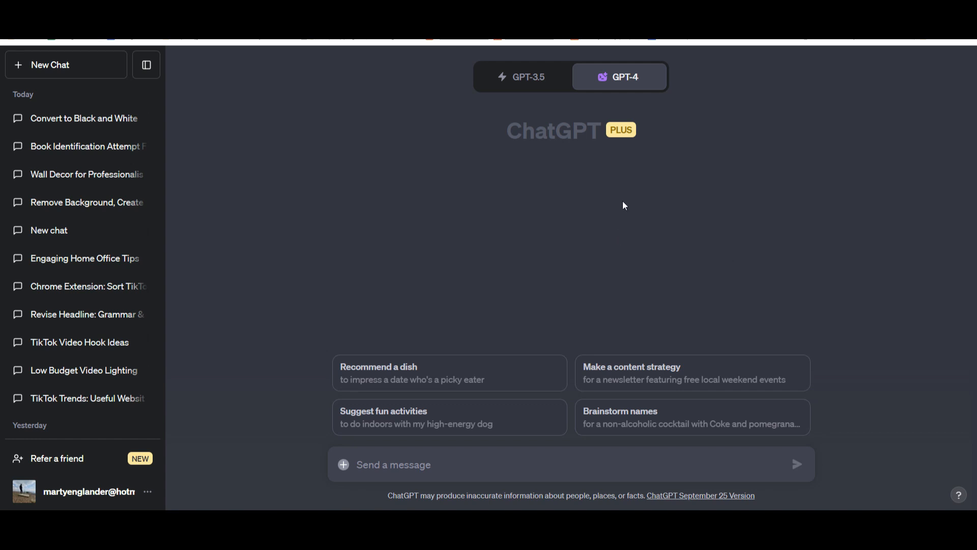
Draft a GPT-4 question asking whether there is any traffic on the M25 motorway
click(618, 77)
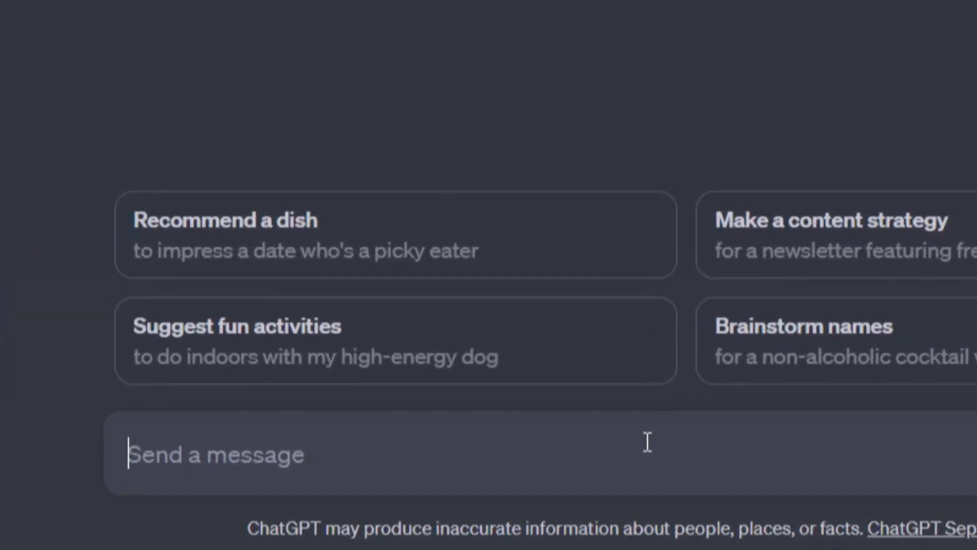
text(is there any t)
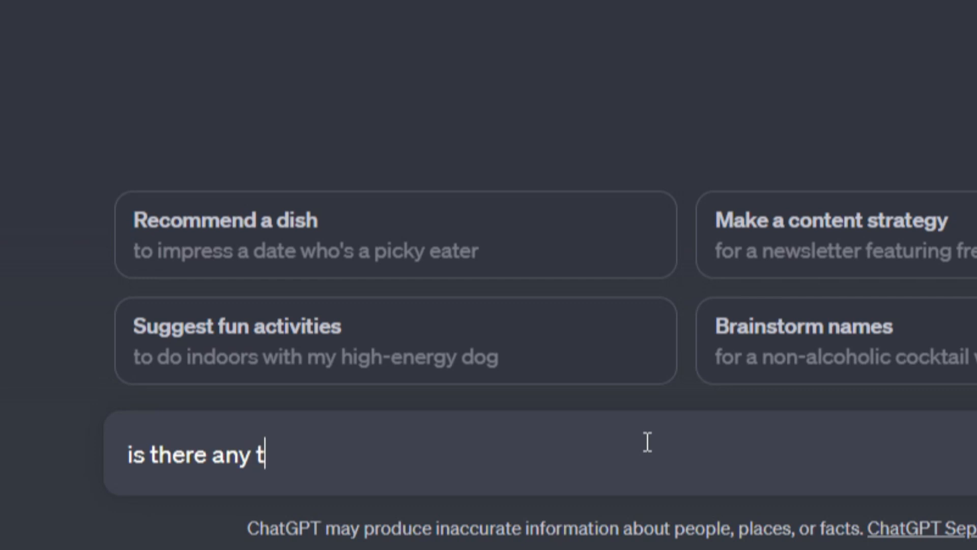
text(raffic on t)
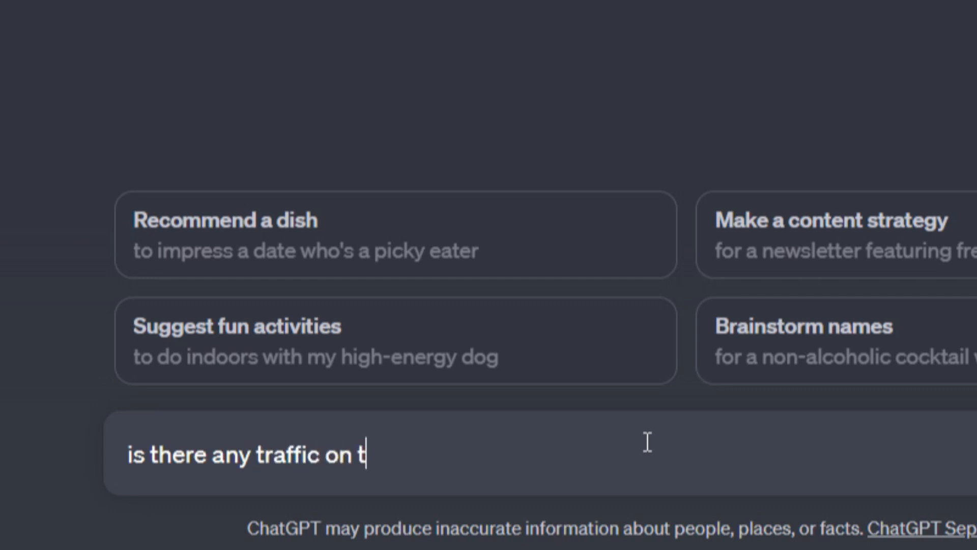
text(he M25)
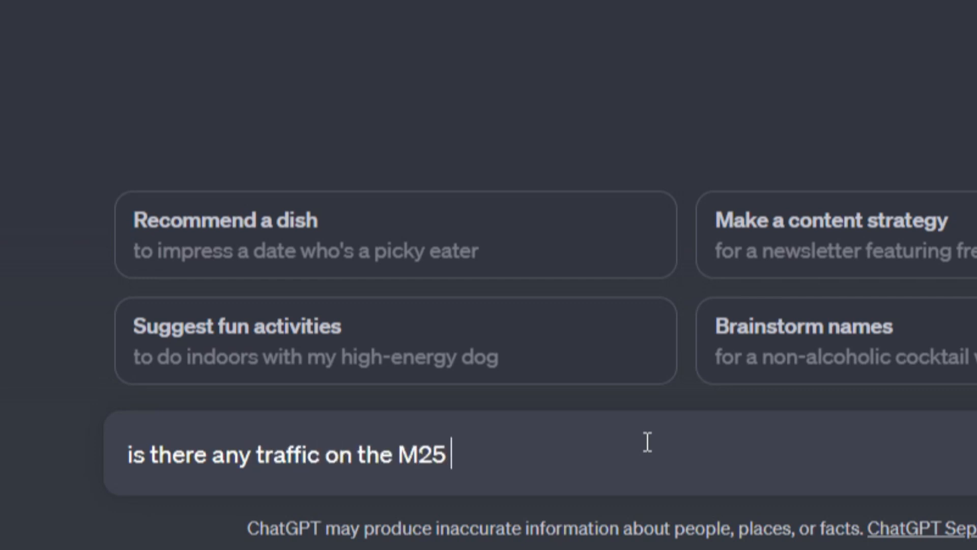
text(motorwat)
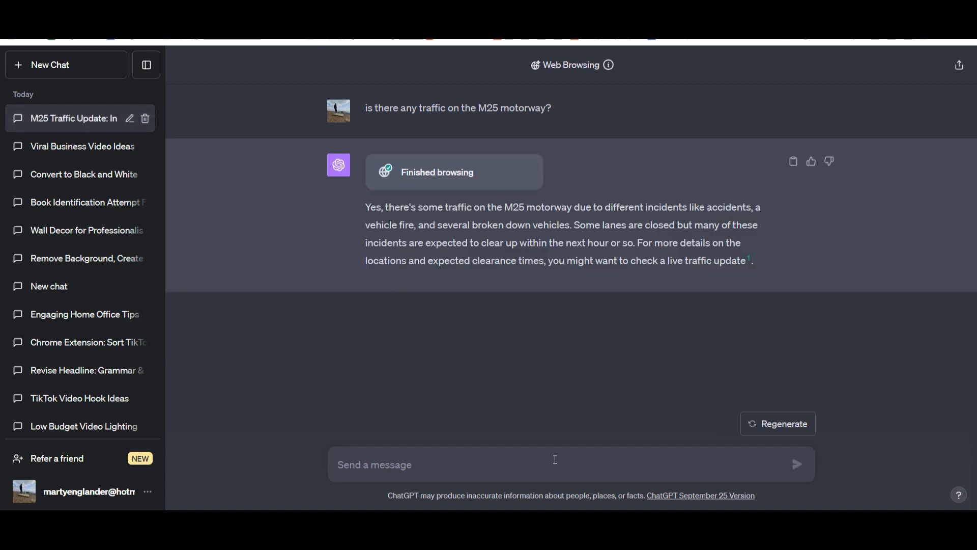
mouse_move(735, 244)
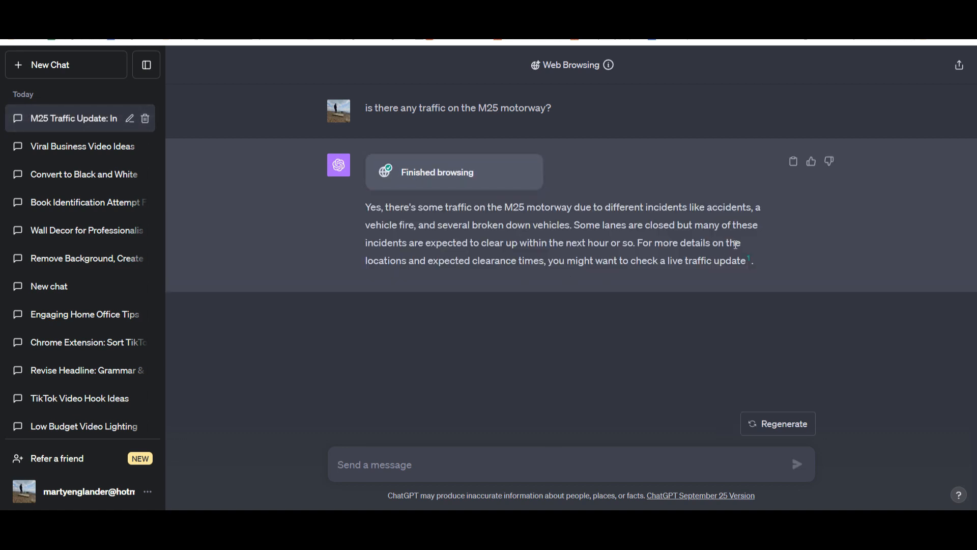
mouse_move(748, 260)
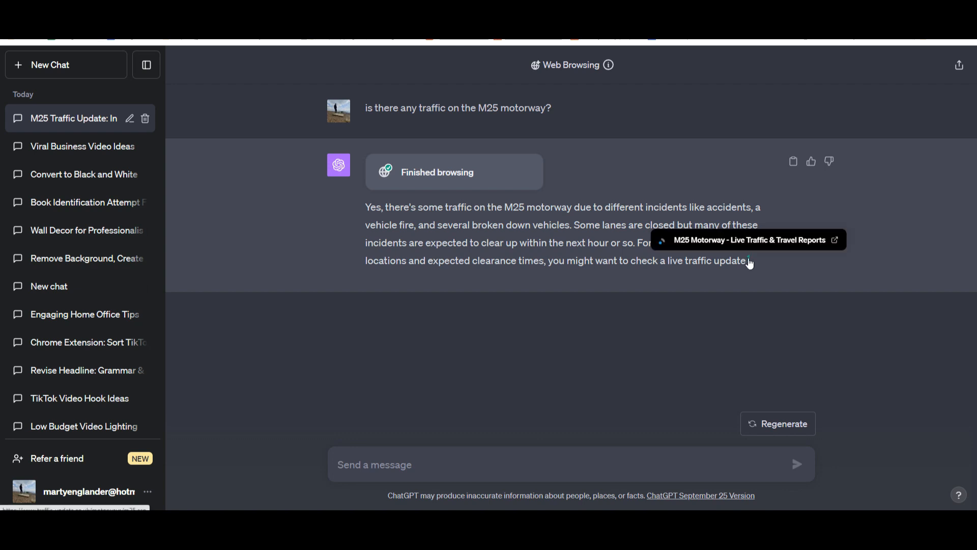
Follow the answer's citation to the 'M25 Motorway - Live Traffic & Travel Reports' page
click(747, 241)
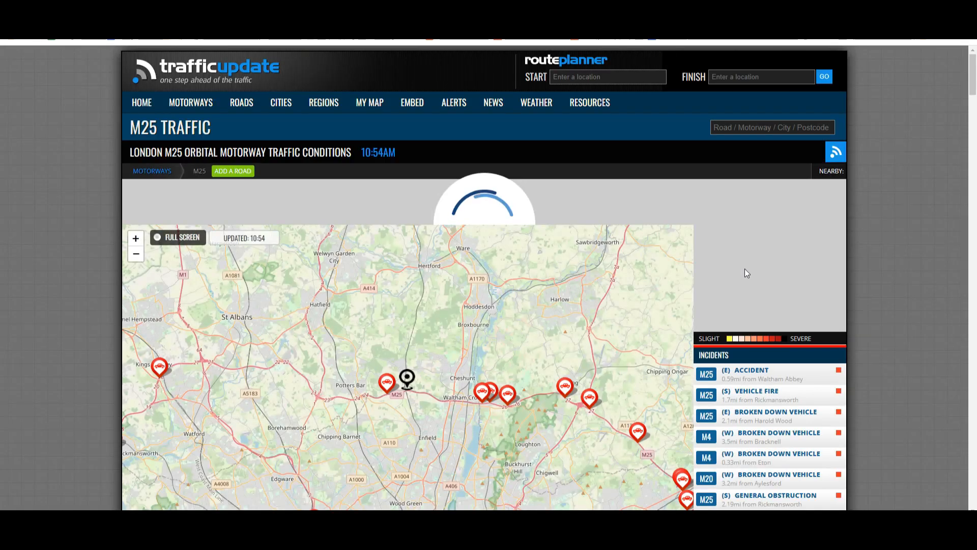